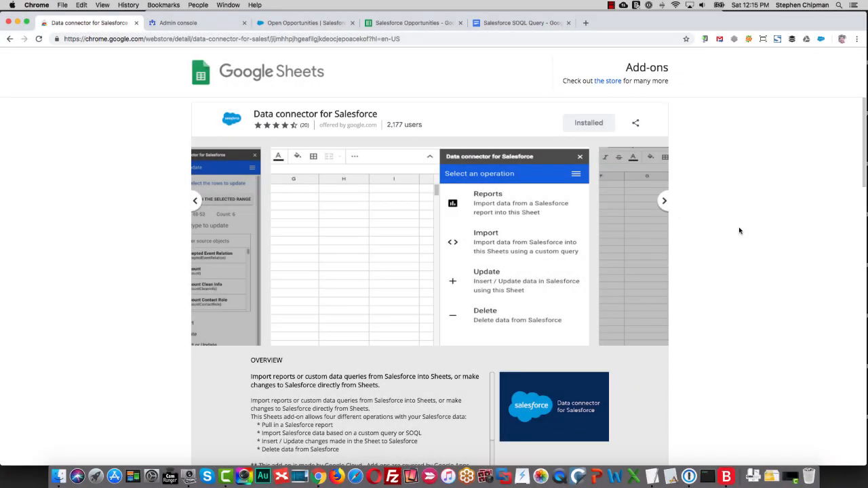
- Browse the Data connector for Salesforce listing preview, then switch to the Google Admin console
left_click(489, 203)
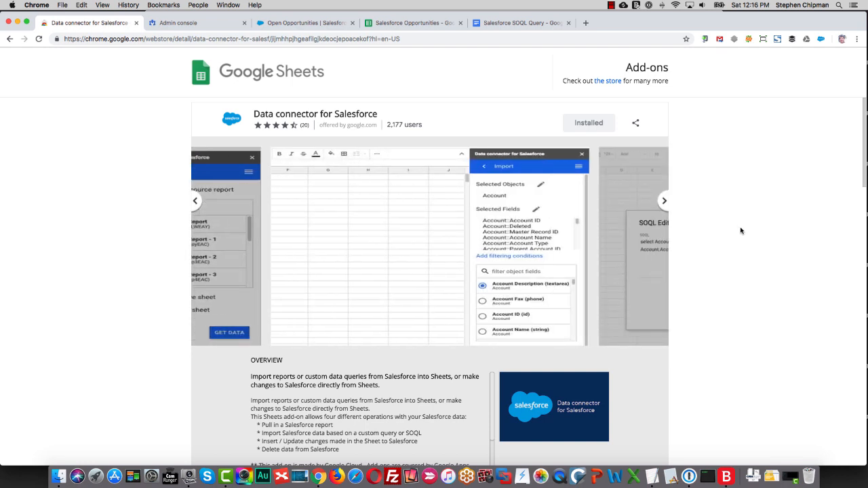
left_click(178, 22)
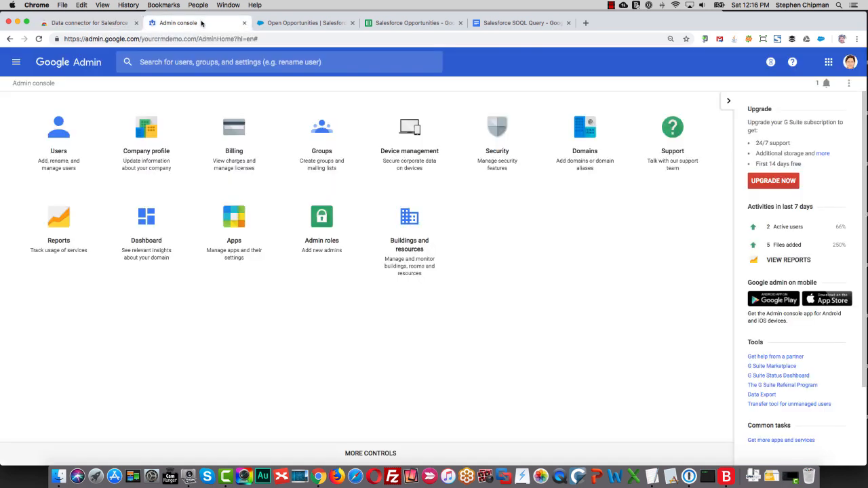
mouse_move(147, 156)
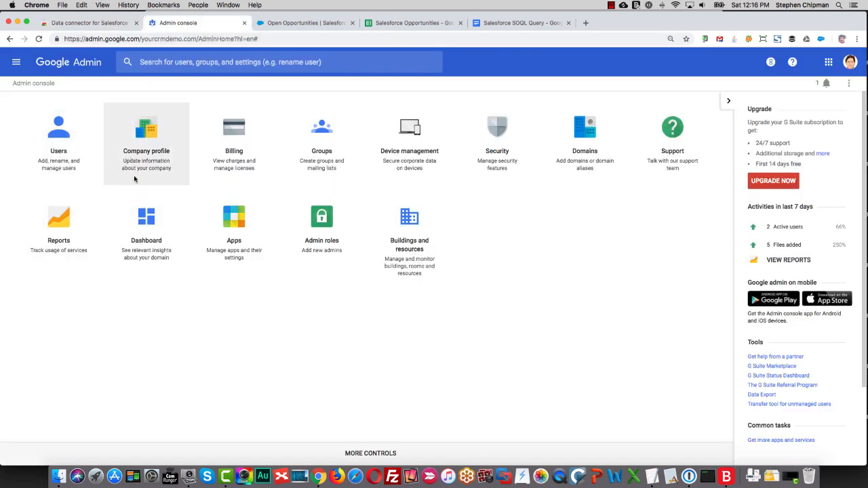
- Check Drive and Docs features allow add-on installation, then return to the Salesforce Opportunities spreadsheet
left_click(234, 217)
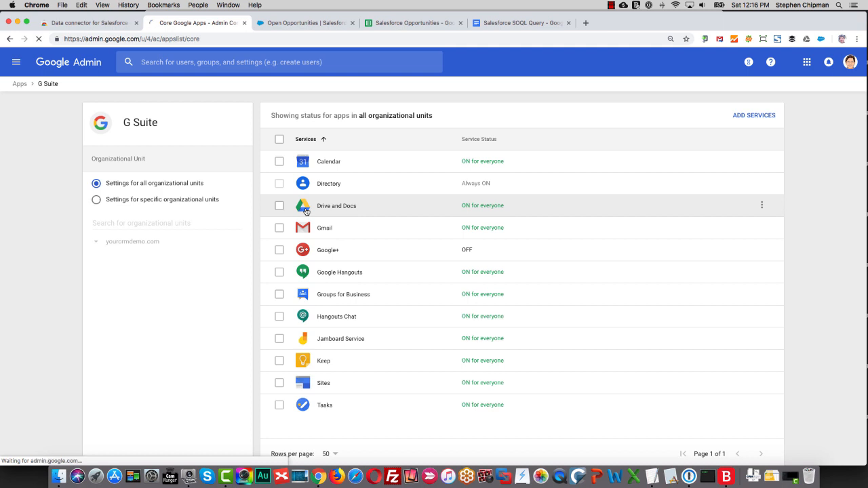
left_click(336, 206)
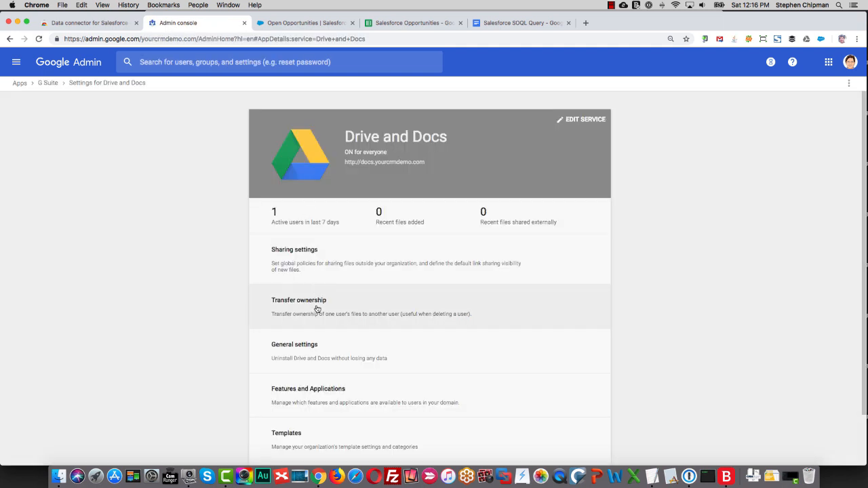
left_click(308, 387)
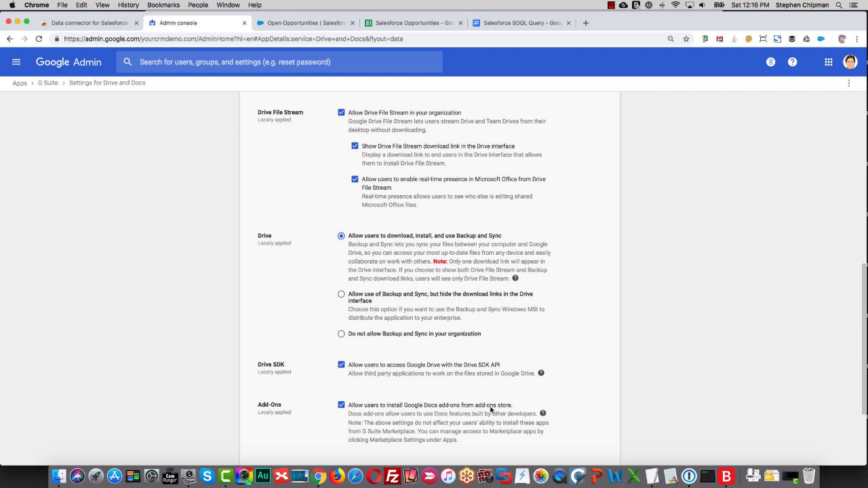
mouse_move(431, 34)
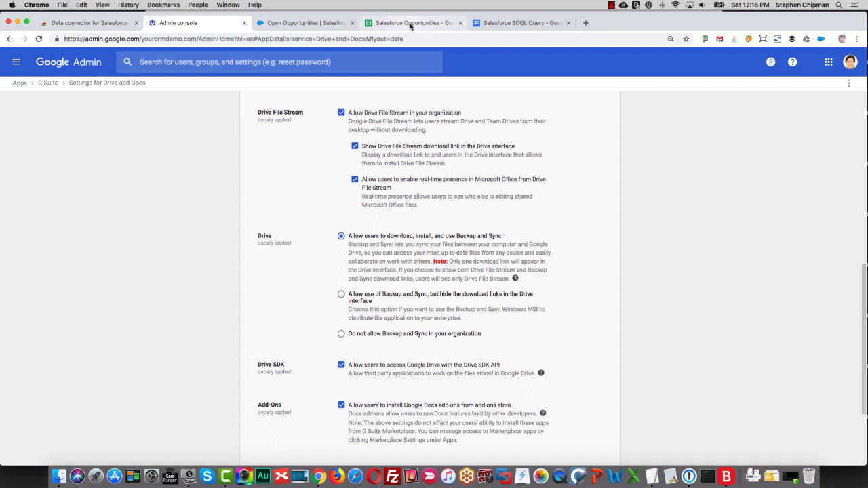
left_click(412, 22)
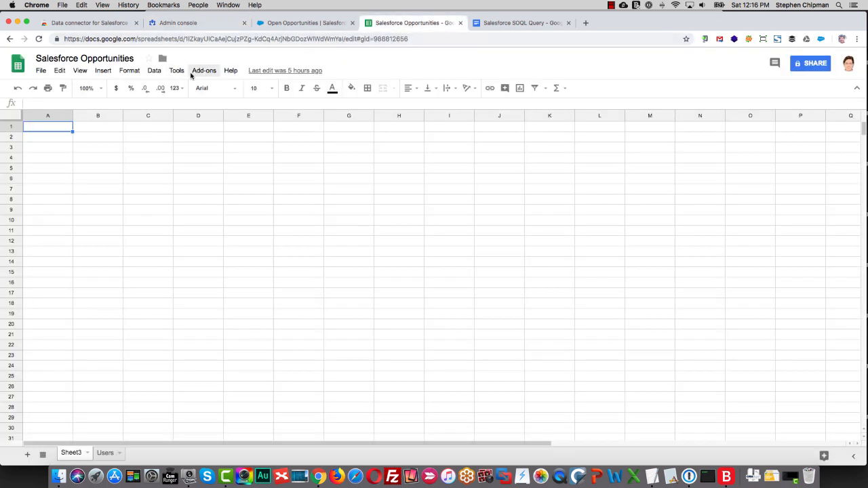
- Search the add-ons store for 'data connector for'
left_click(204, 71)
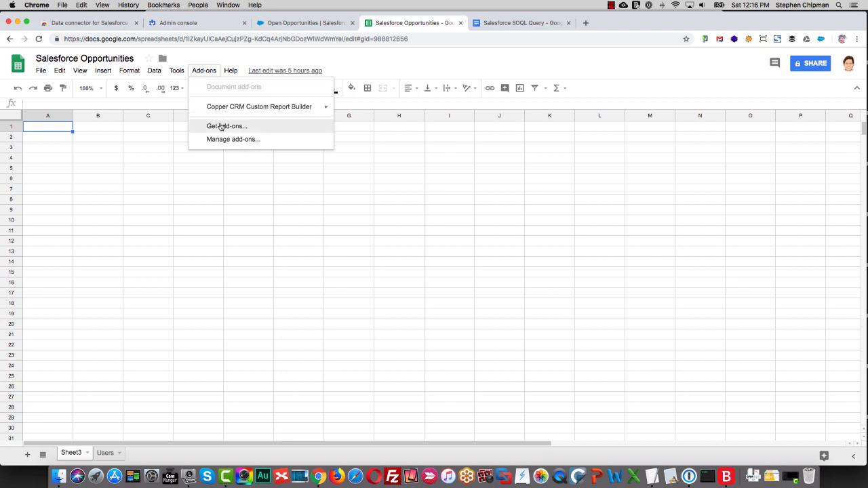
left_click(227, 126)
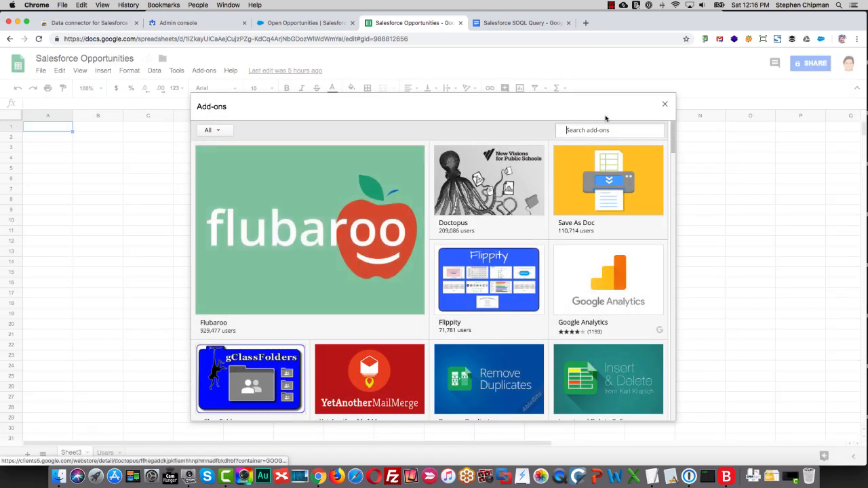
type("da")
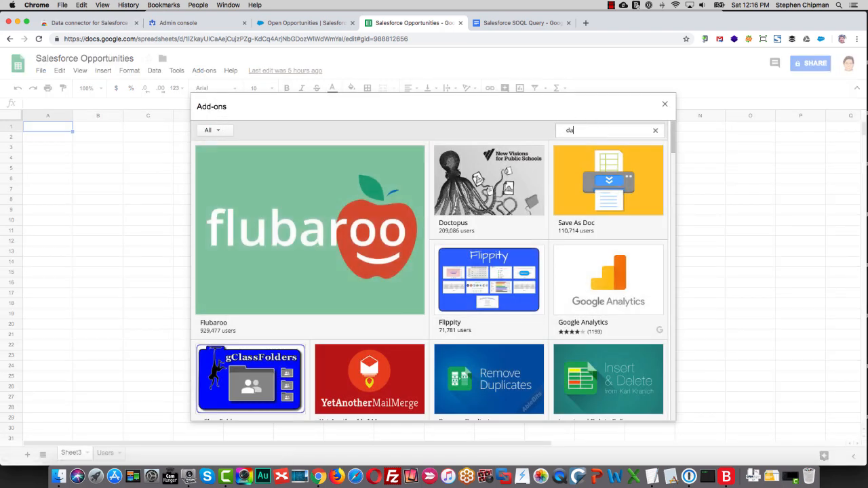
type("data connector for salesforce")
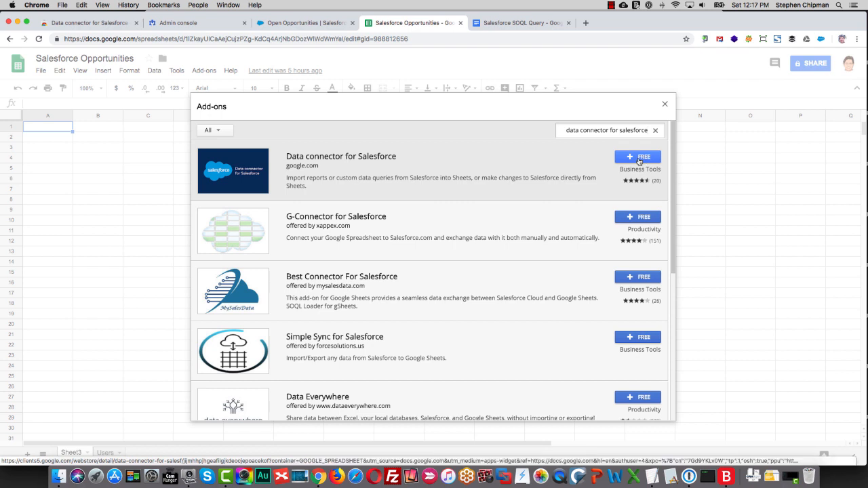
- Install Data connector for Salesforce, choose the account and grant it the requested permissions
left_click(638, 157)
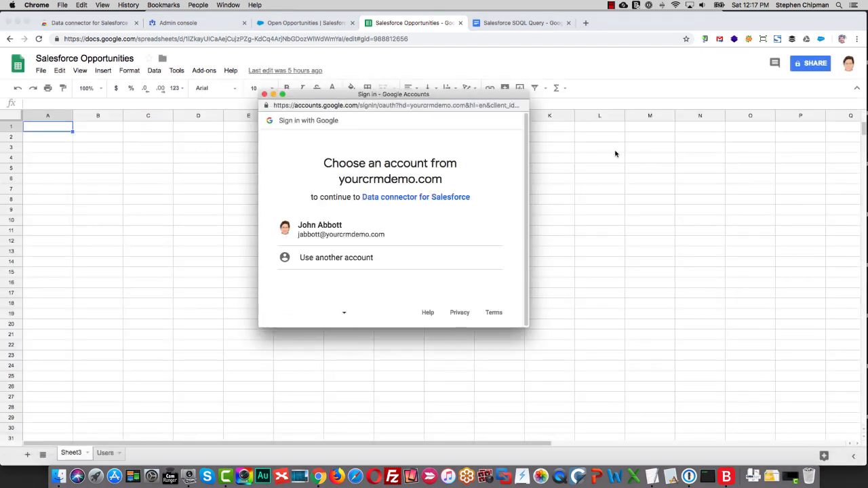
left_click(320, 229)
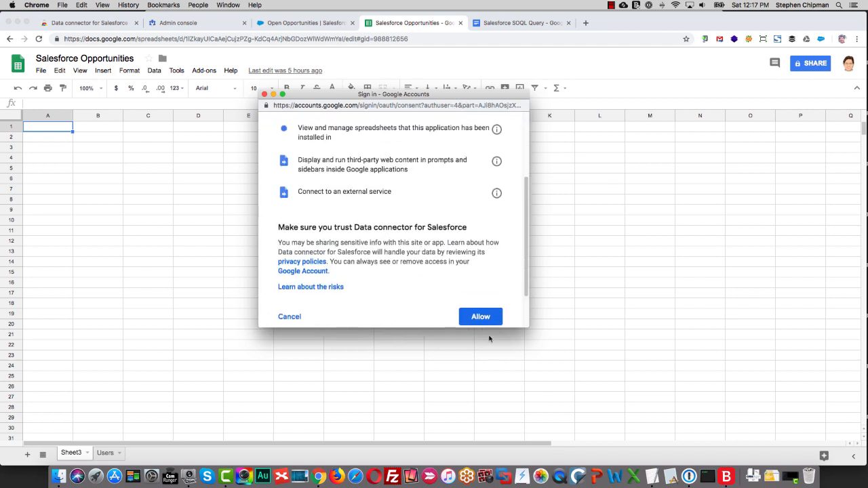
left_click(480, 317)
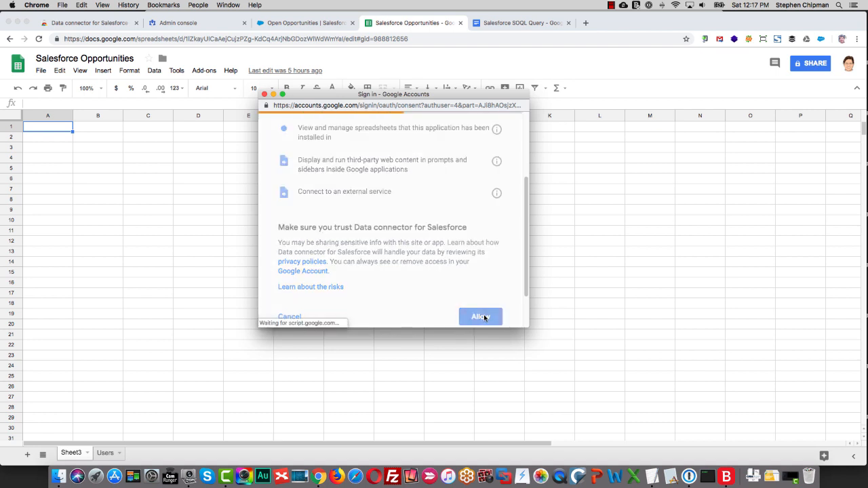
left_click(480, 317)
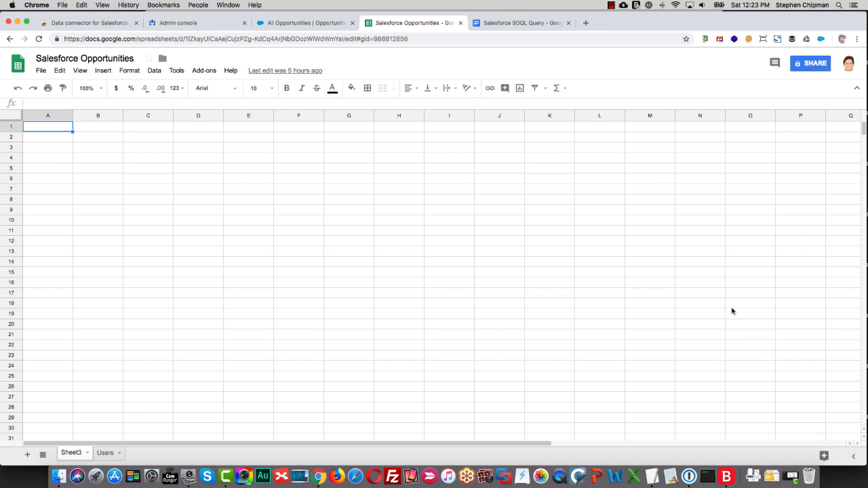
- Log the sheet in to Salesforce via the connector add-on and authorize the connection
left_click(203, 70)
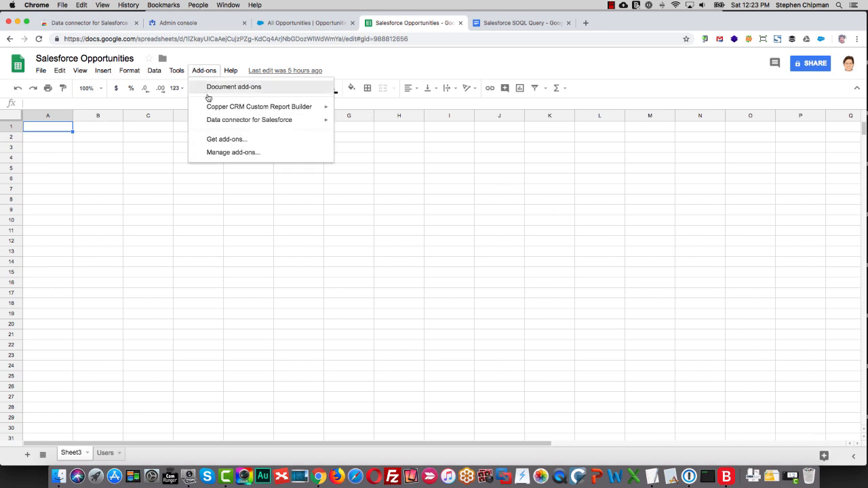
mouse_move(250, 119)
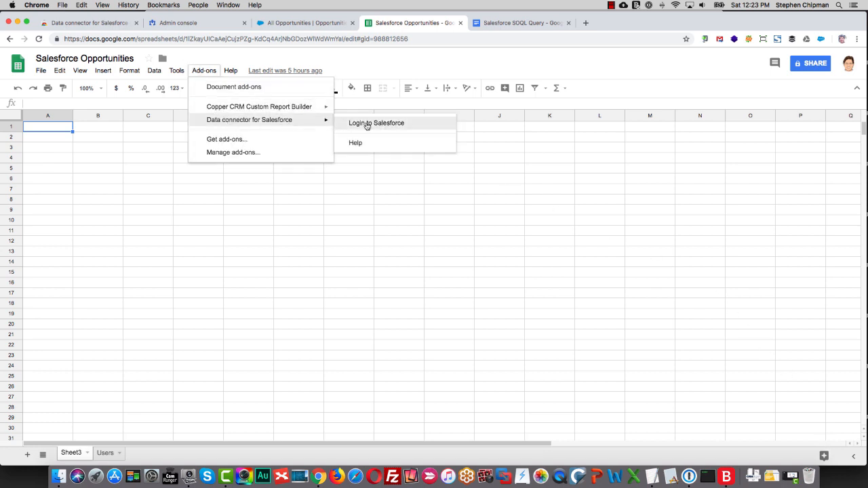
left_click(375, 122)
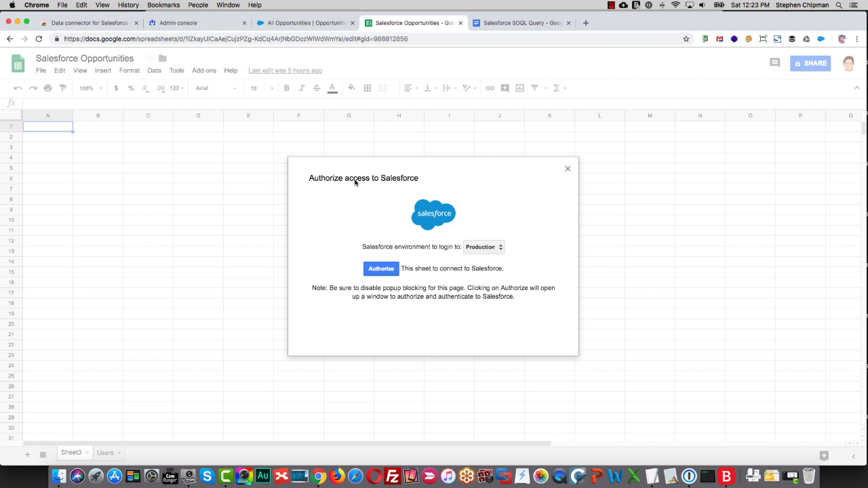
mouse_move(392, 259)
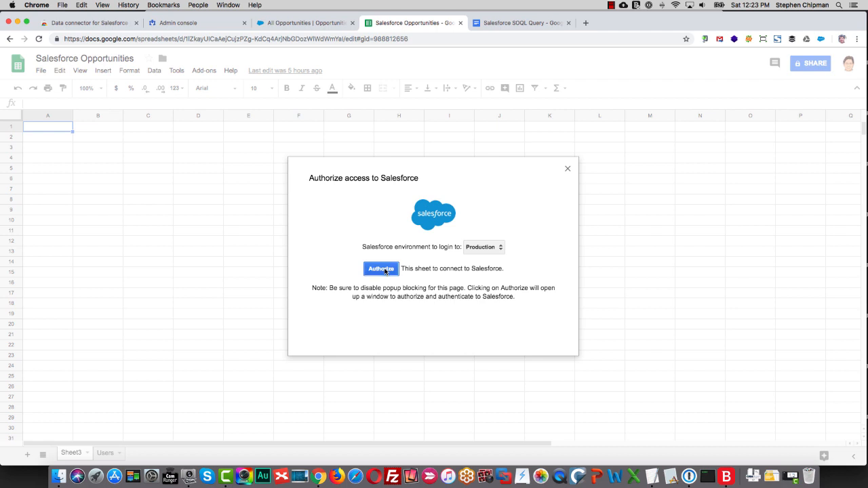
left_click(380, 269)
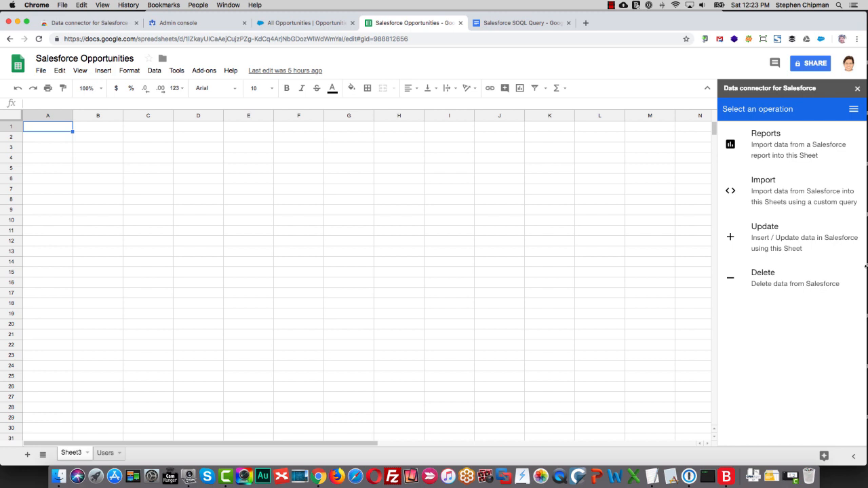
mouse_move(437, 173)
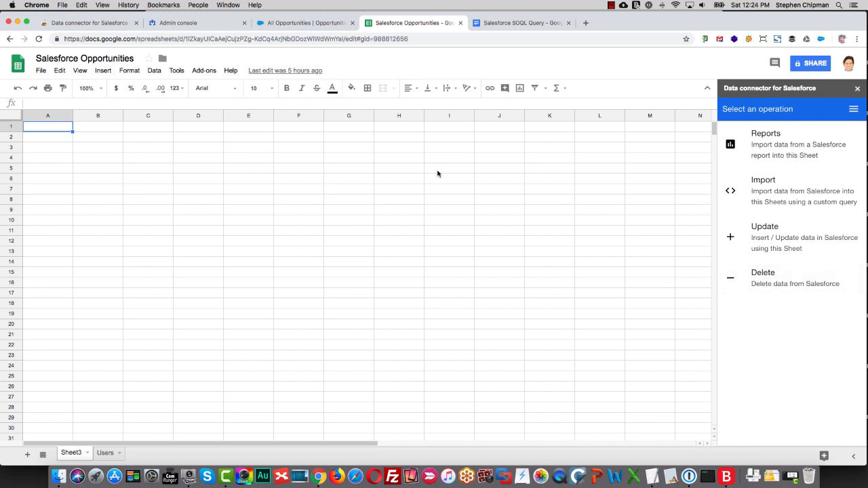
- In Salesforce Lightning, show the Open Opportunities report from the Reports list
left_click(306, 22)
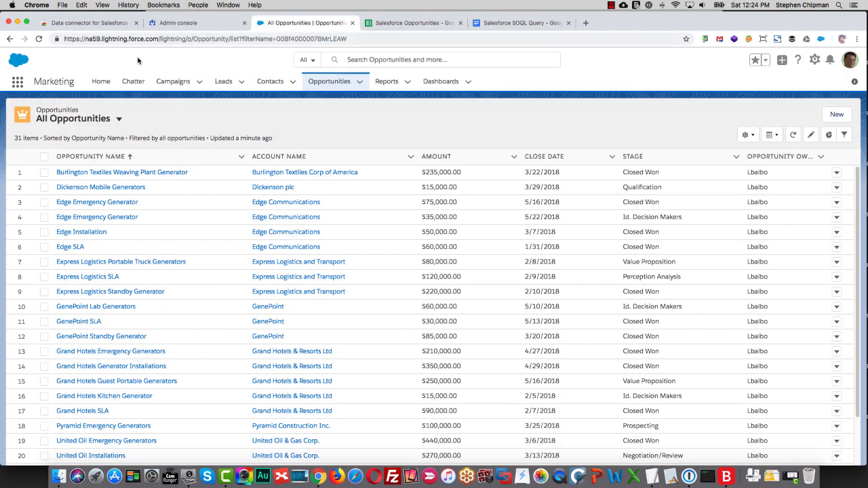
left_click(386, 82)
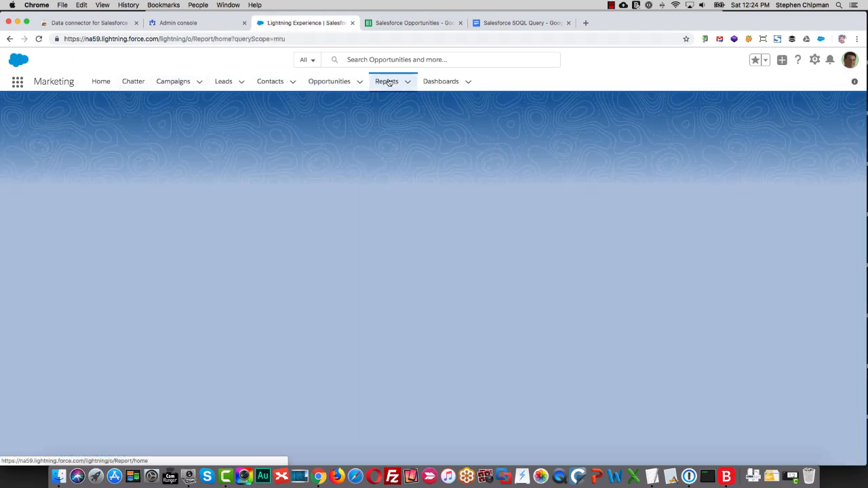
left_click(386, 81)
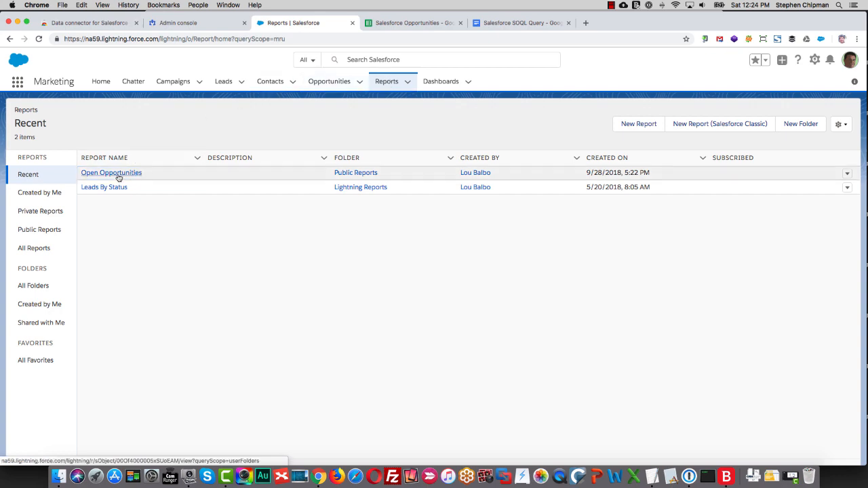
left_click(112, 173)
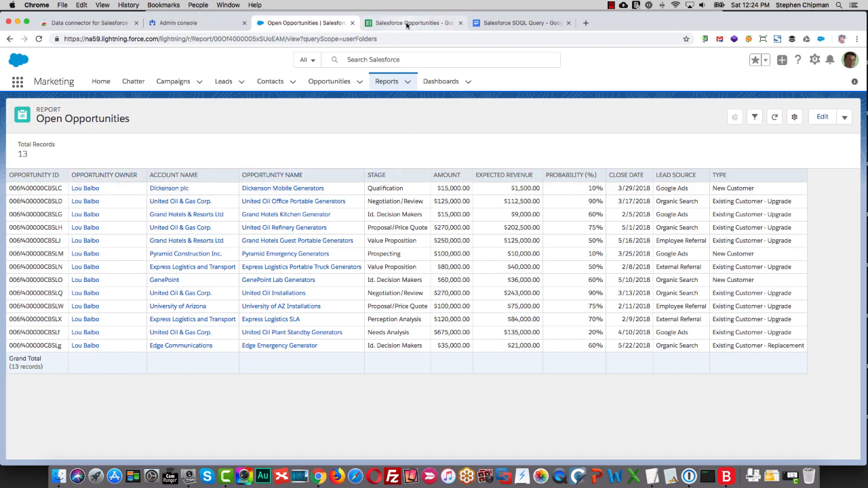
- Import the Open Opportunities report into the active sheet via the connector, replacing existing data
left_click(414, 22)
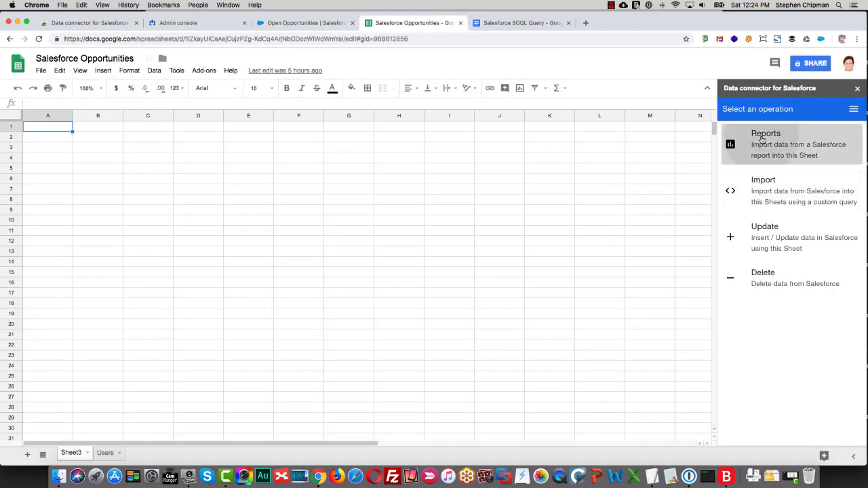
left_click(765, 142)
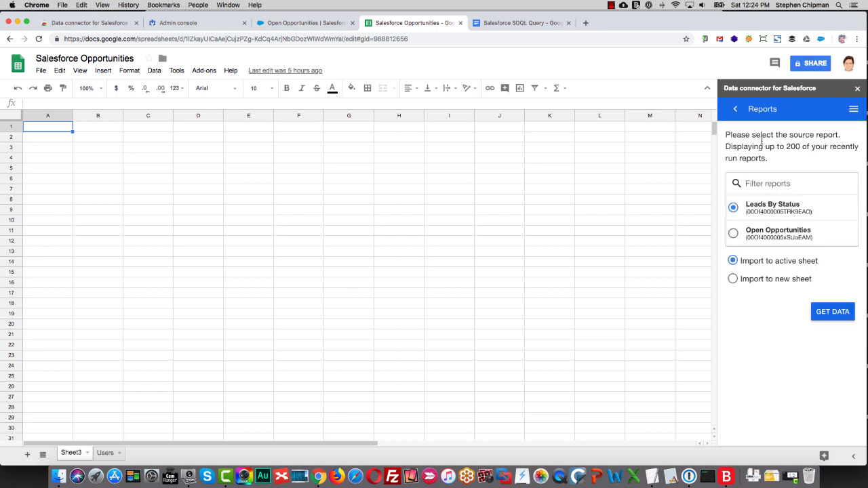
left_click(732, 234)
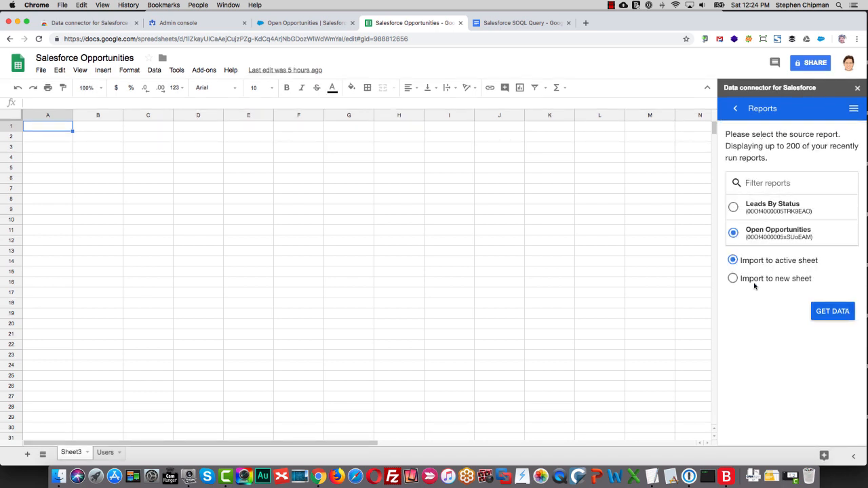
left_click(833, 311)
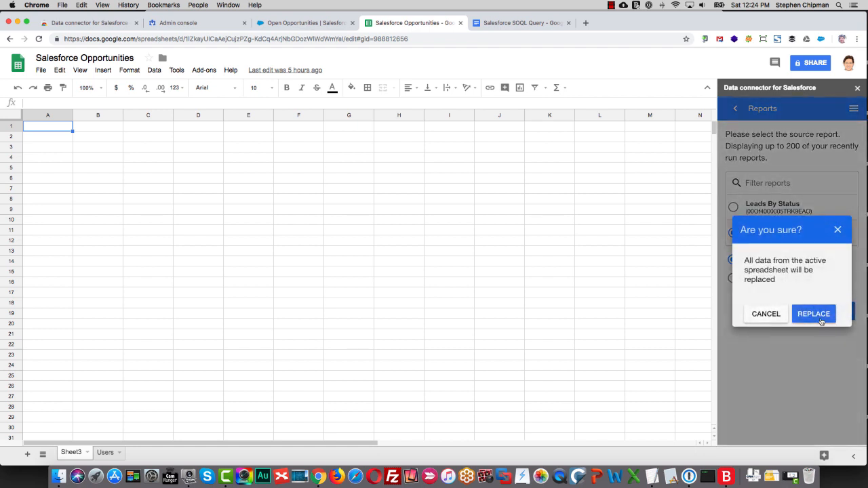
left_click(813, 314)
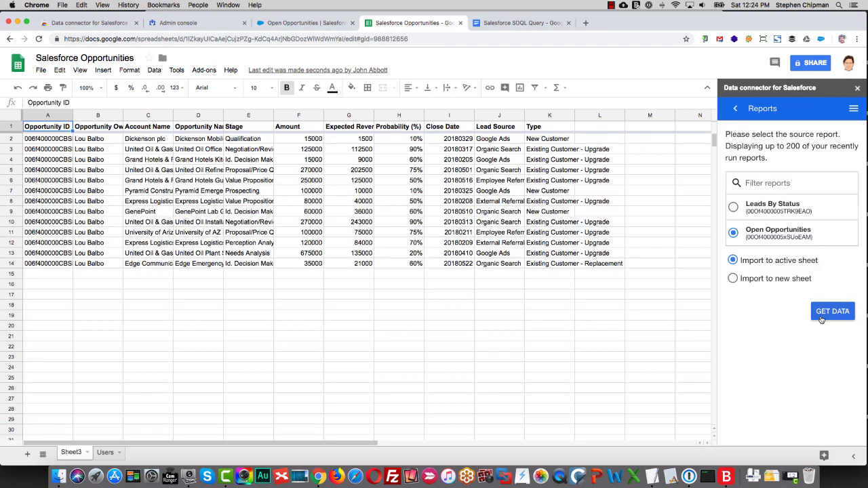
left_click(833, 310)
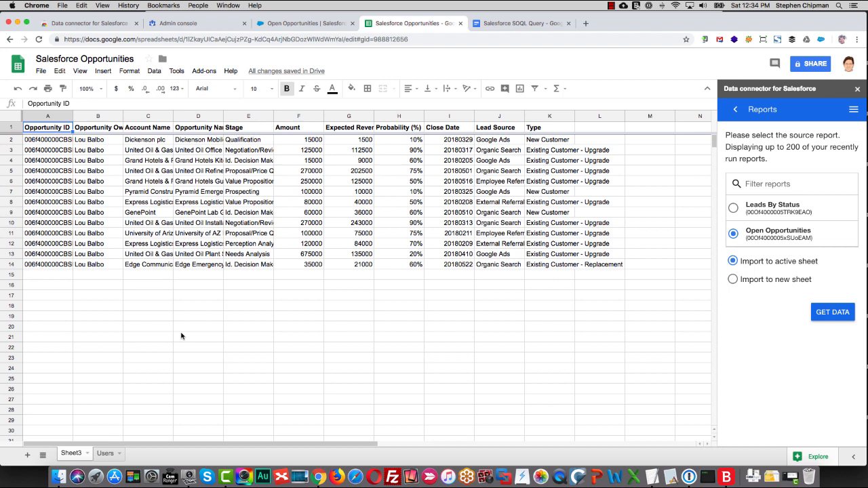
mouse_move(184, 337)
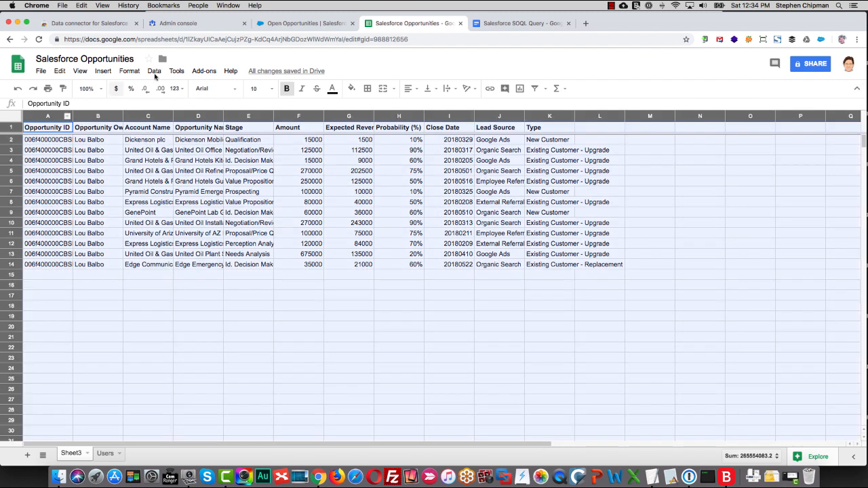
- Create a pivot table with Lead Source as rows and COUNTA of Lead Source as values
left_click(155, 70)
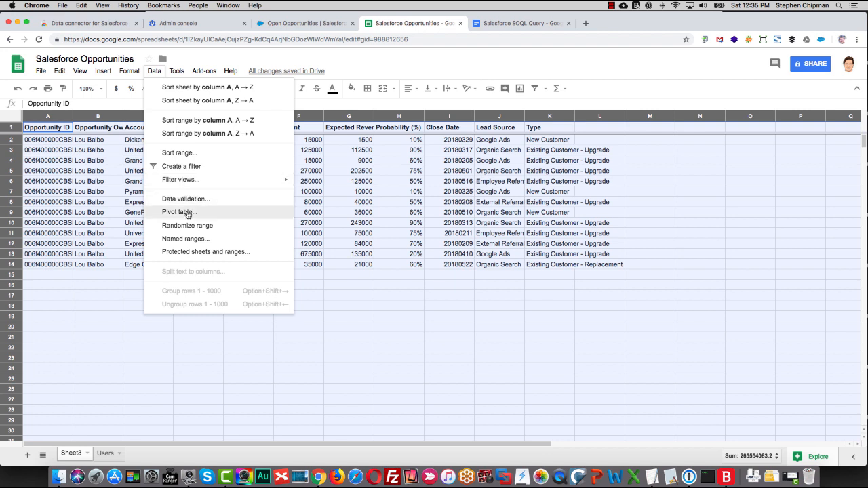
left_click(179, 212)
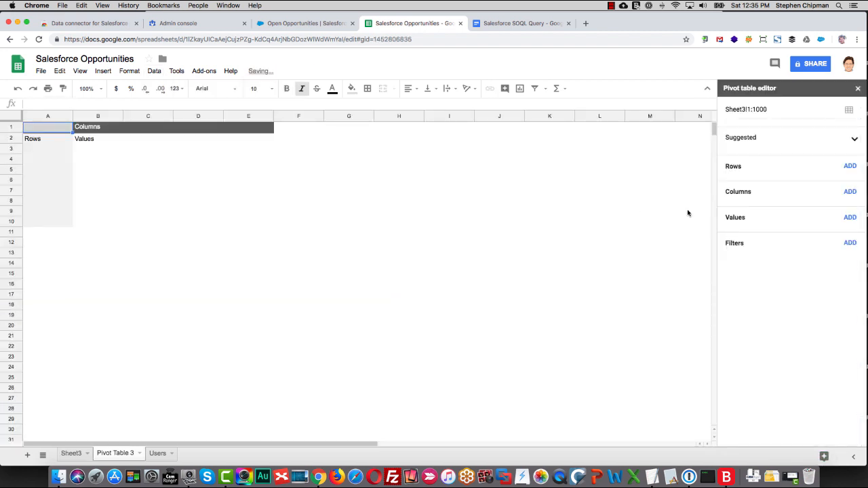
left_click(849, 165)
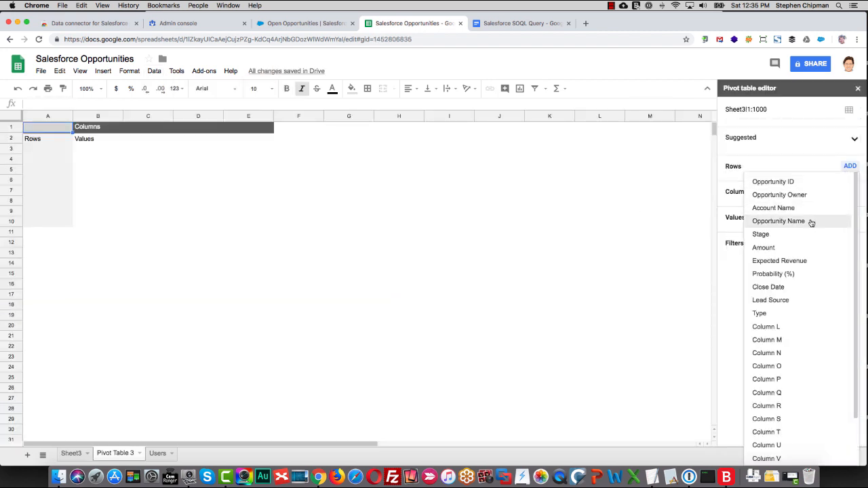
left_click(770, 300)
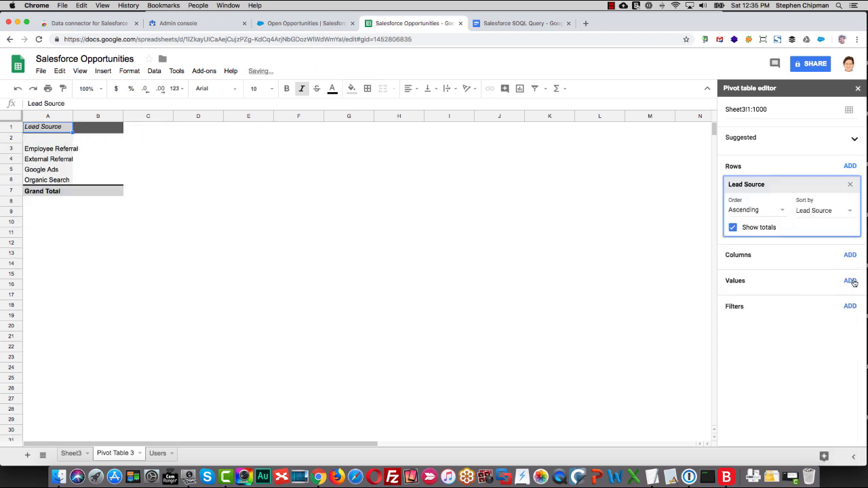
left_click(849, 279)
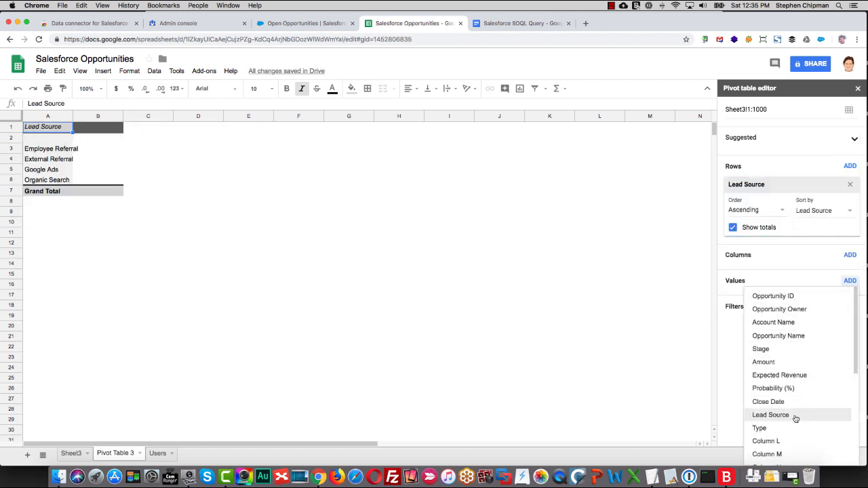
left_click(770, 415)
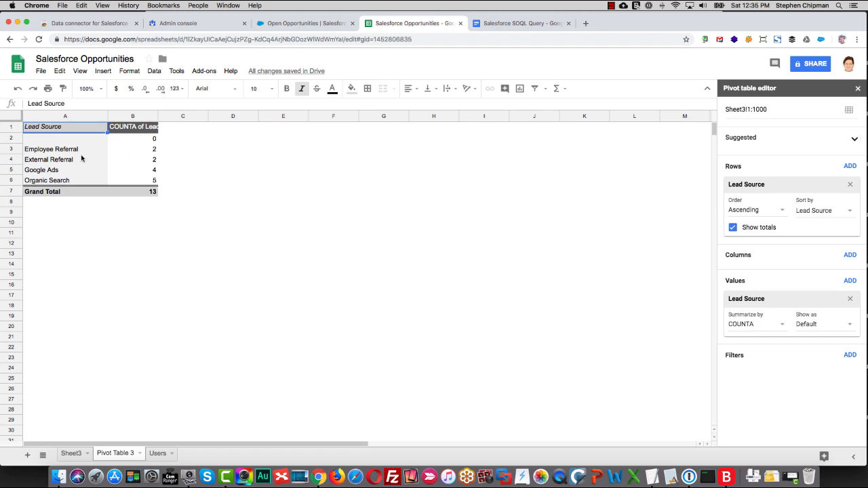
mouse_move(53, 177)
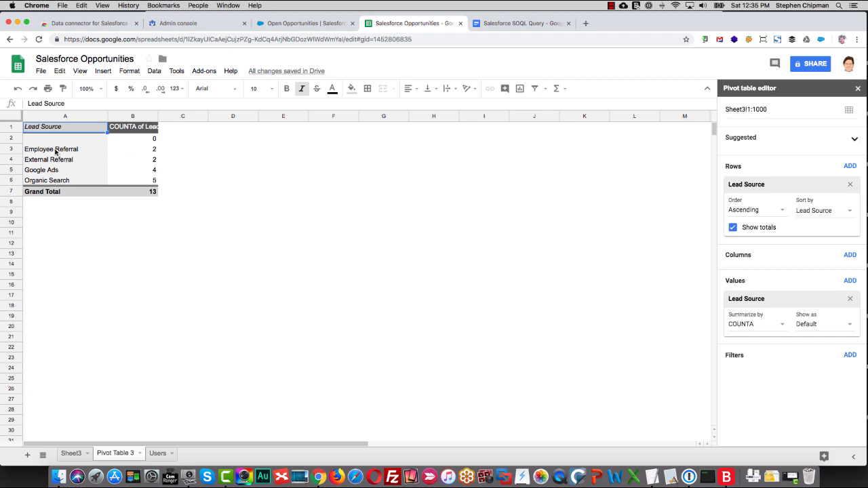
- Insert a chart from the lead source names and counts in A3:B6
left_click_drag(51, 148, 154, 179)
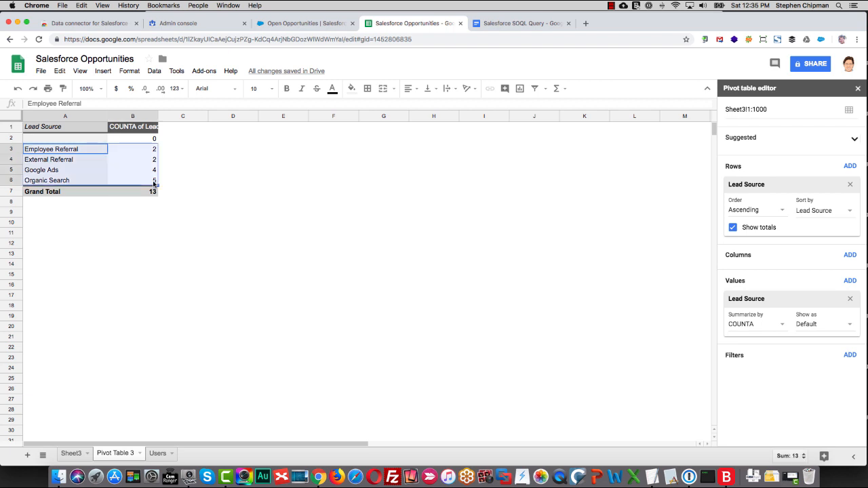
left_click(103, 71)
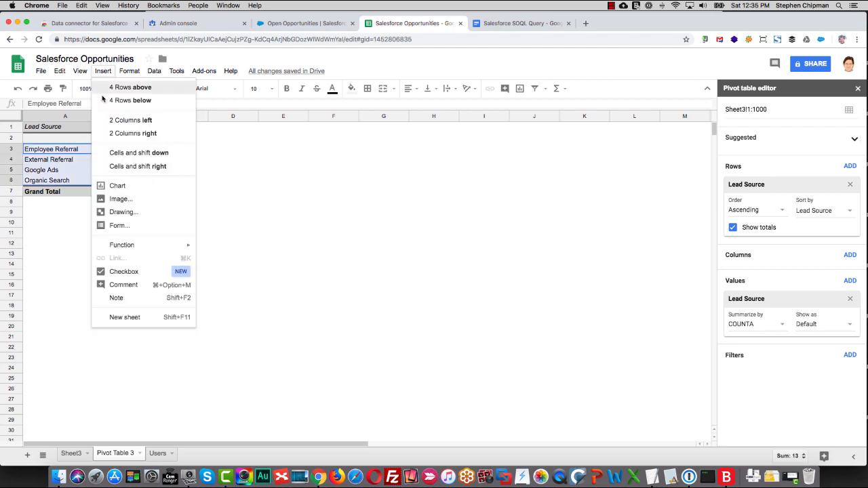
left_click(117, 184)
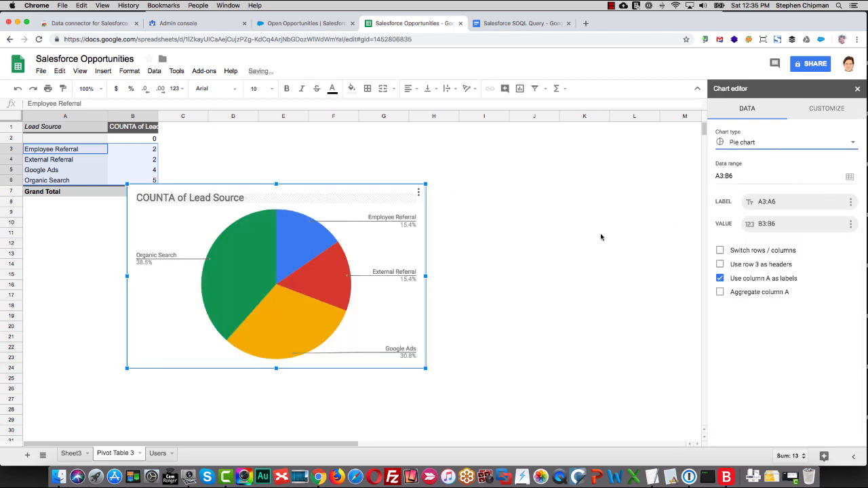
- Move the pie chart to its own Chart1 sheet and return to the imported data
left_click(419, 192)
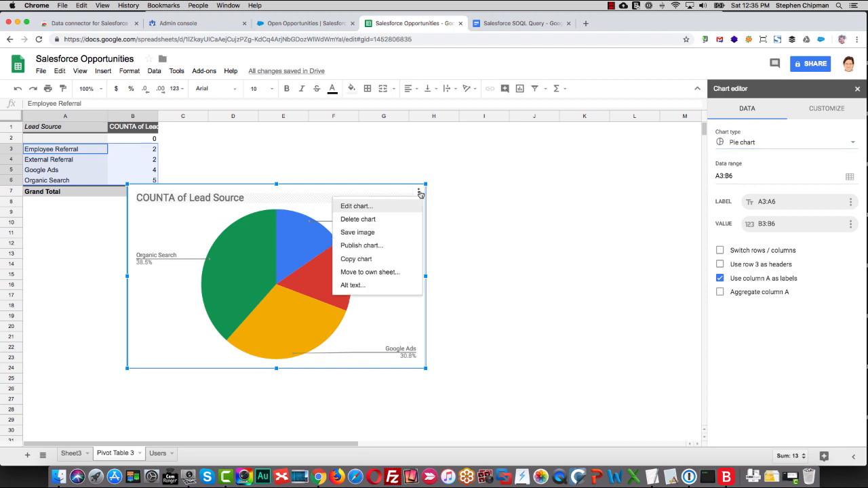
mouse_move(380, 278)
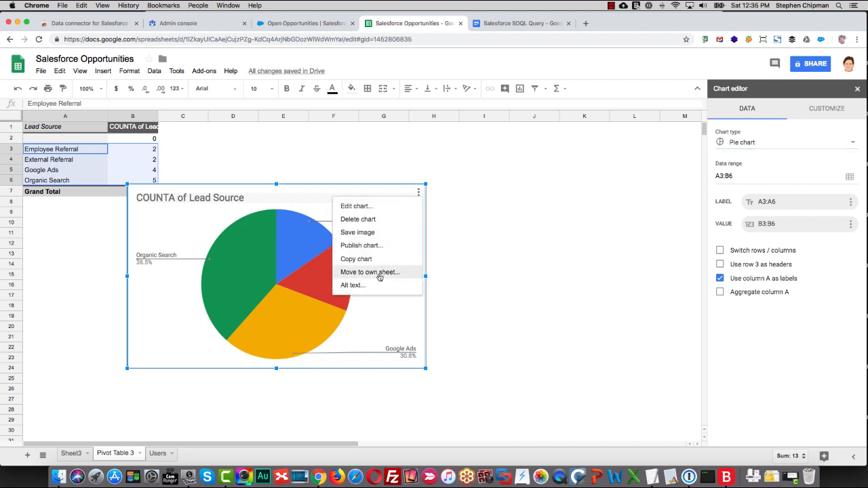
left_click(369, 271)
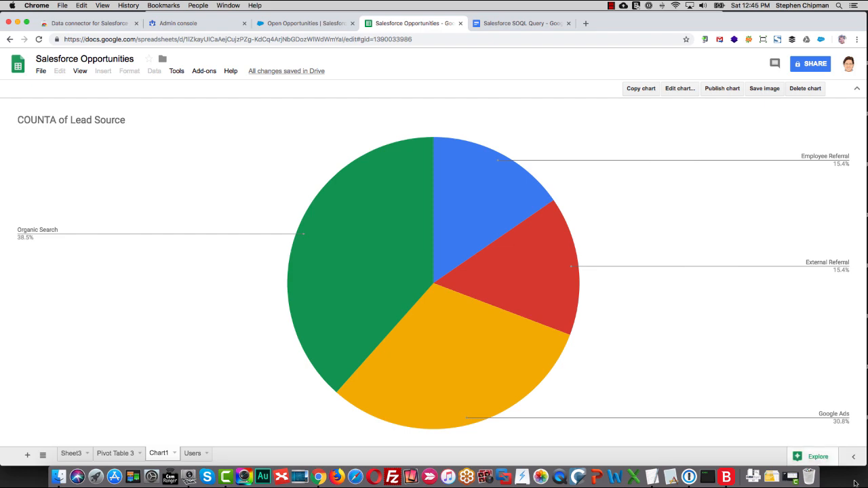
mouse_move(827, 439)
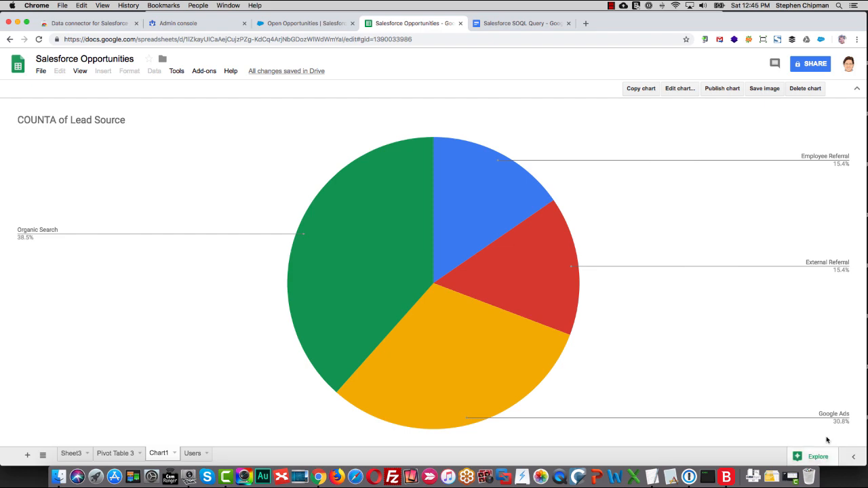
left_click(71, 453)
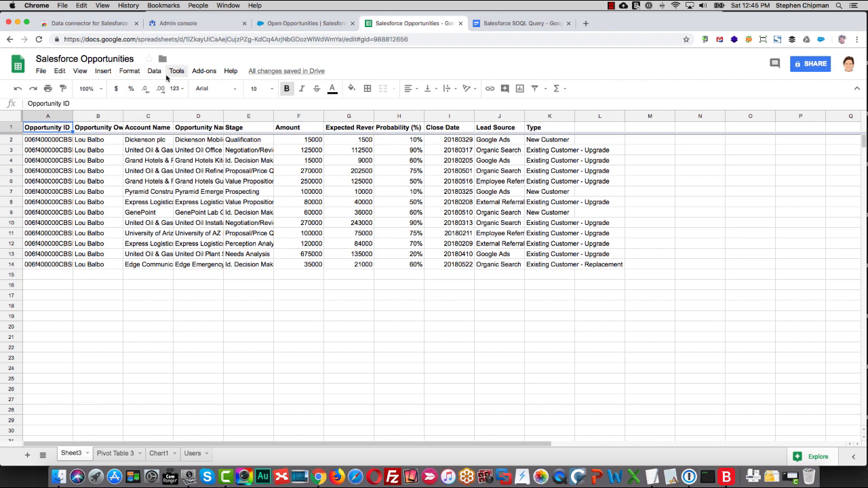
- Start a connector Import with Account and Opportunity ticked as source objects
left_click(204, 71)
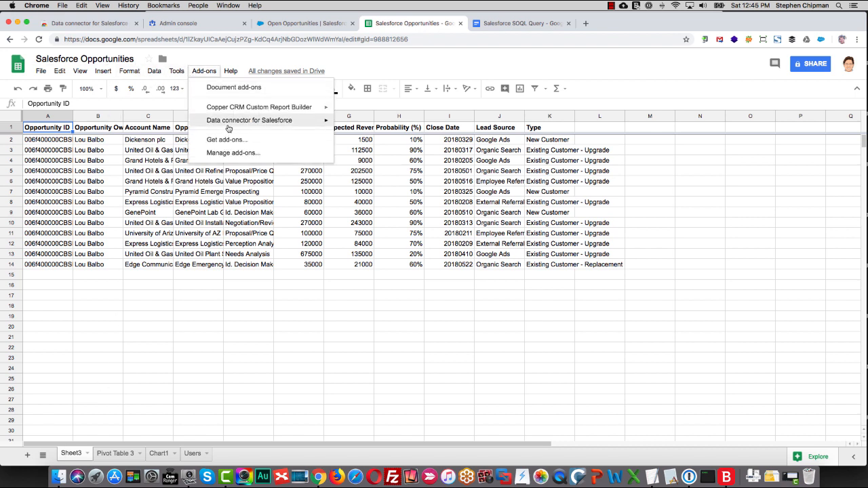
left_click(249, 119)
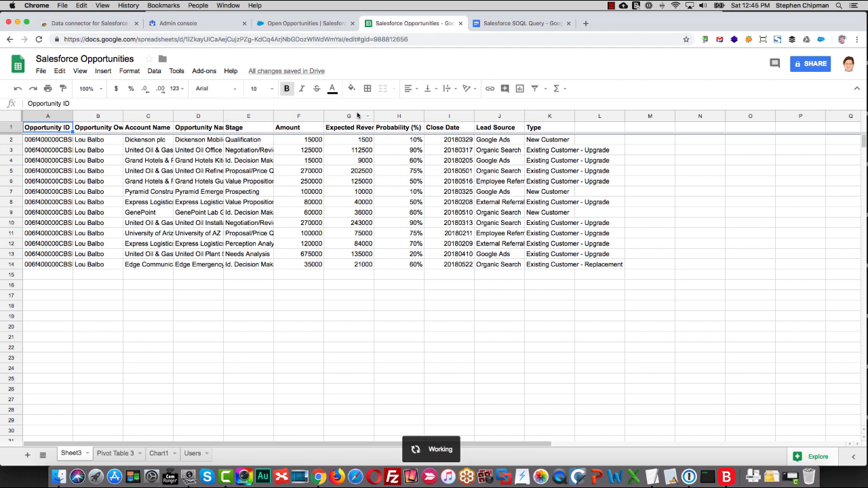
mouse_move(770, 288)
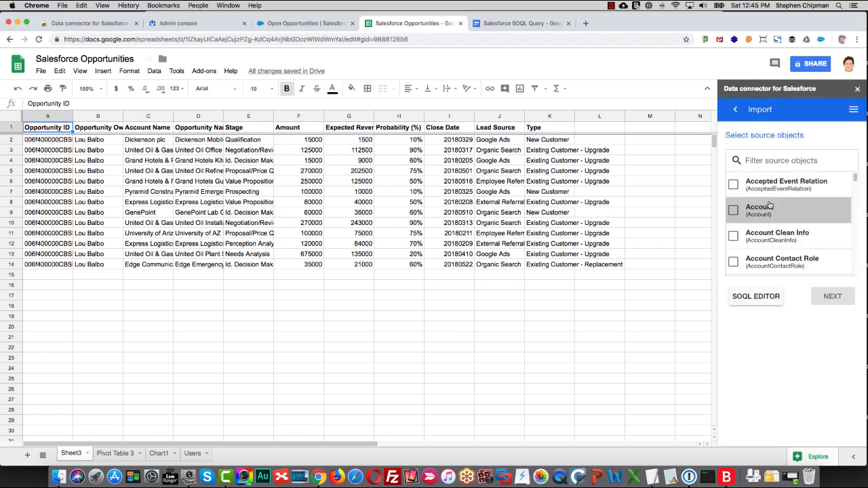
left_click(733, 210)
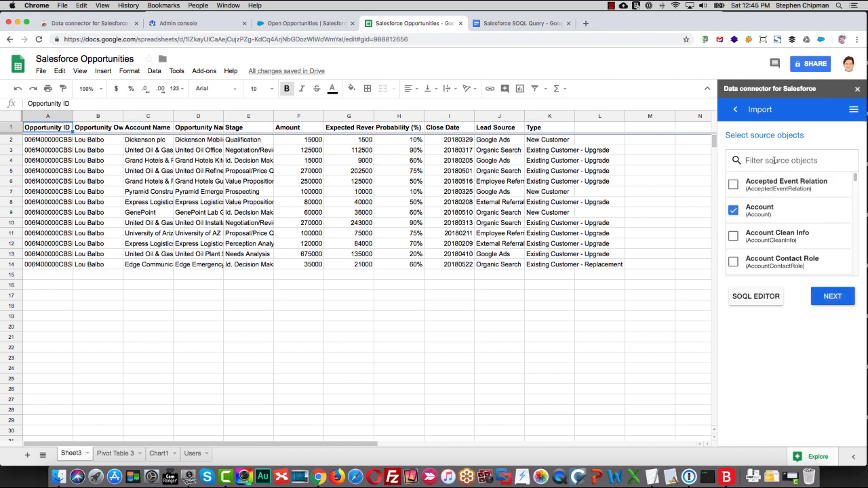
type("opp")
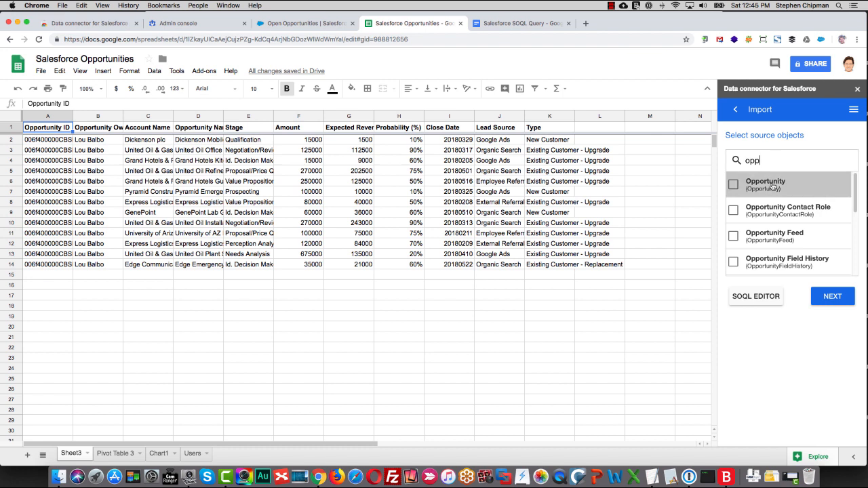
left_click(733, 185)
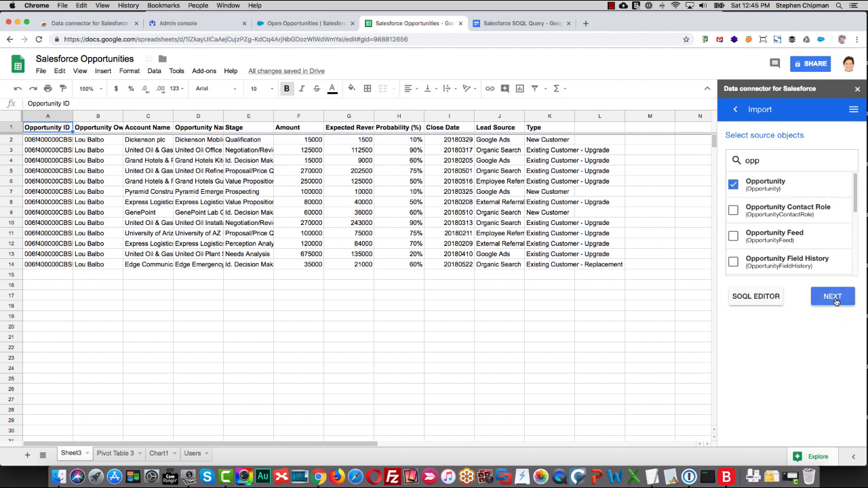
- Proceed to field selection and include the opportunity Amount and Close Date fields
left_click(832, 295)
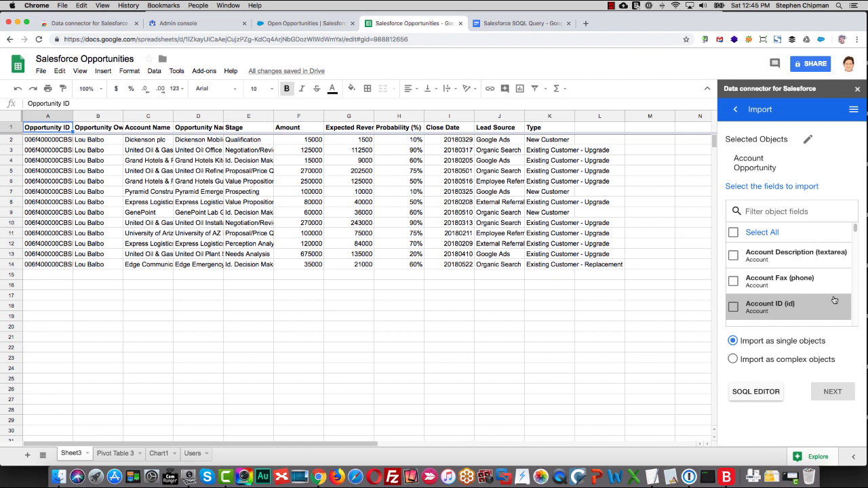
mouse_move(780, 281)
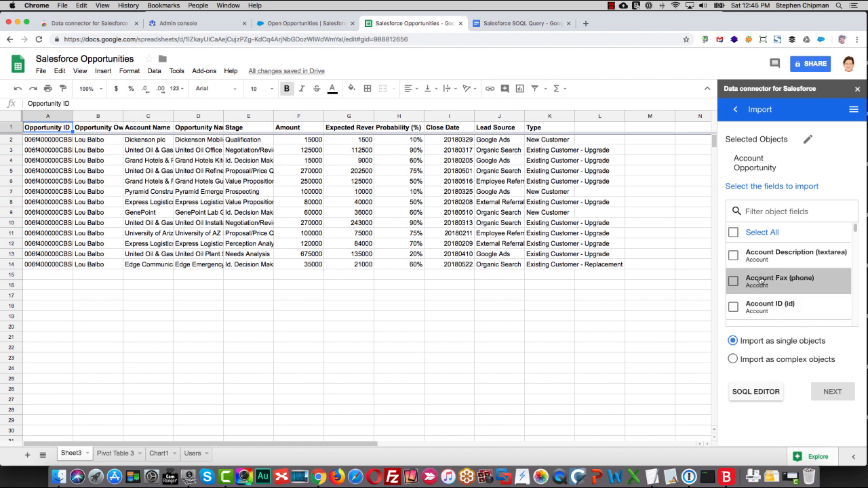
scroll("down", 3)
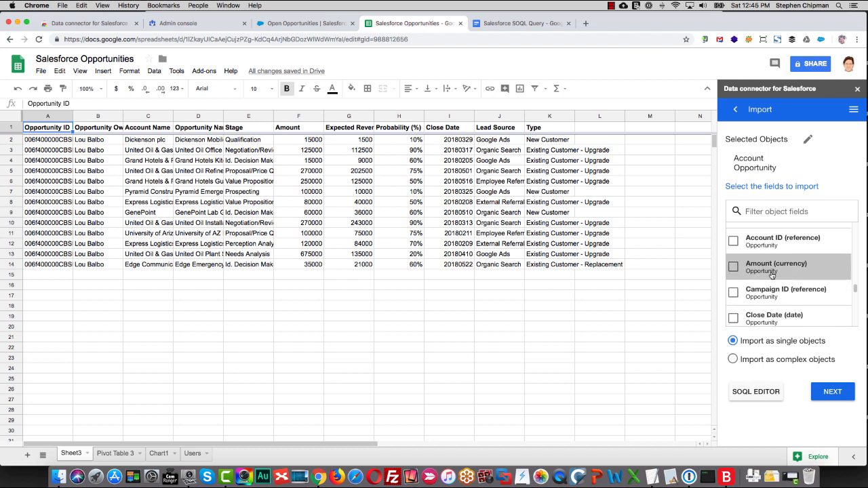
left_click(733, 266)
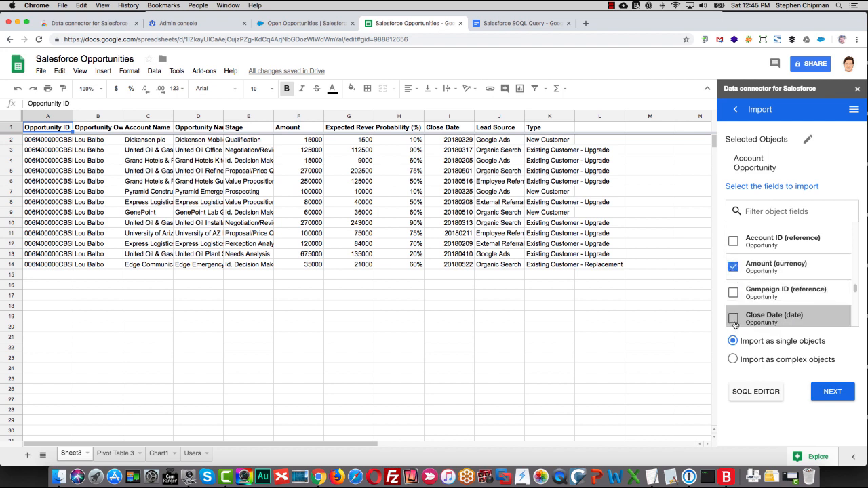
left_click(732, 317)
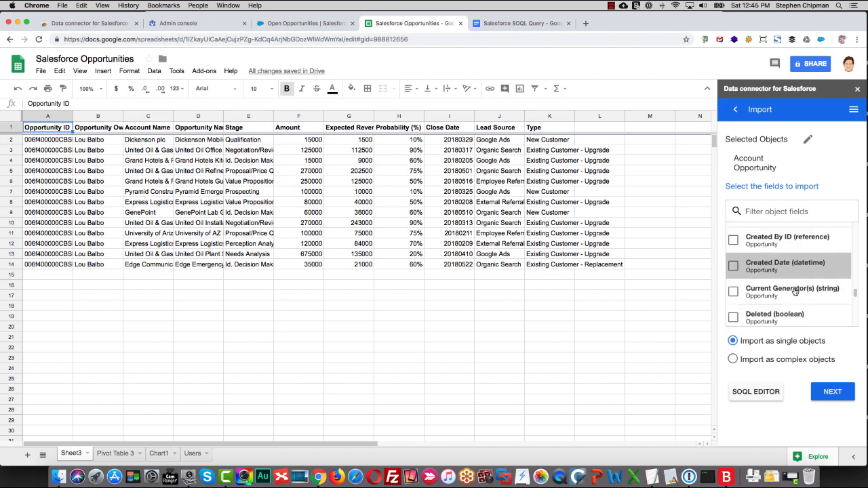
- Include the opportunity Name field and choose 'Import as complex objects' with nested opportunities
scroll("down", 3)
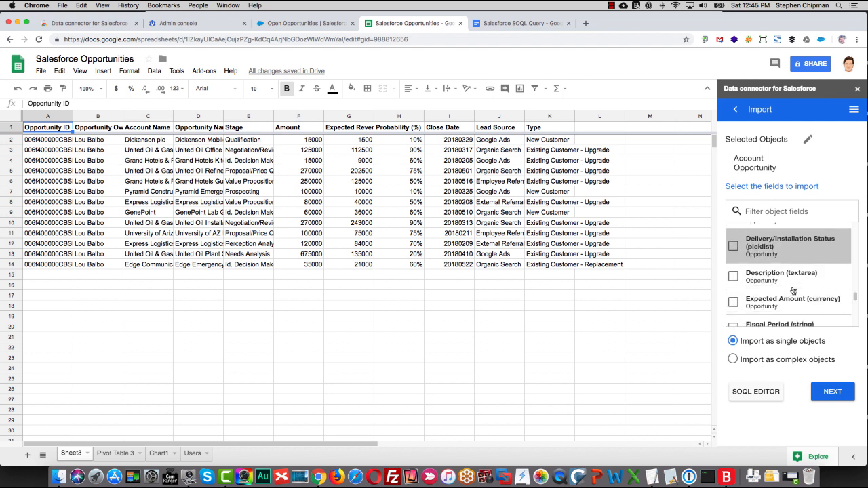
scroll("down", 3)
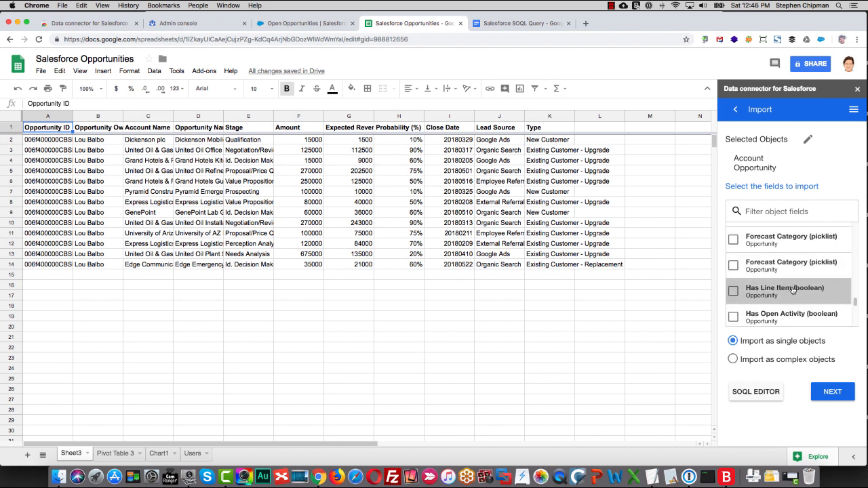
scroll("down", 3)
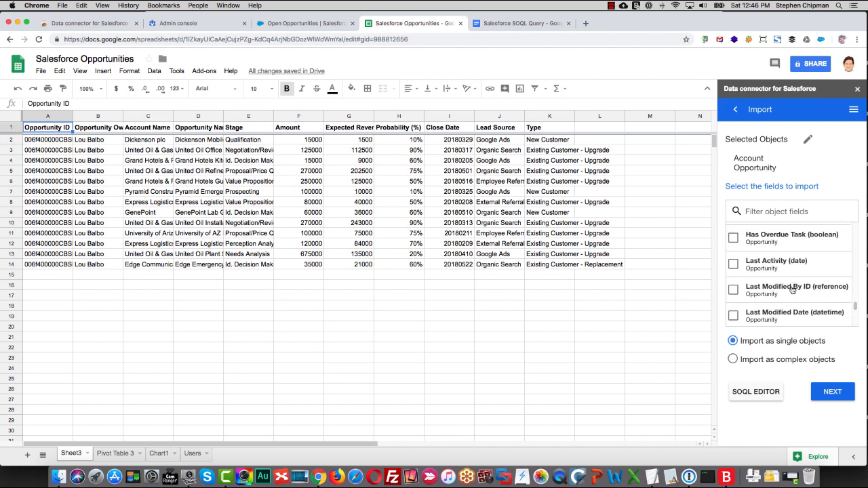
scroll("down", 3)
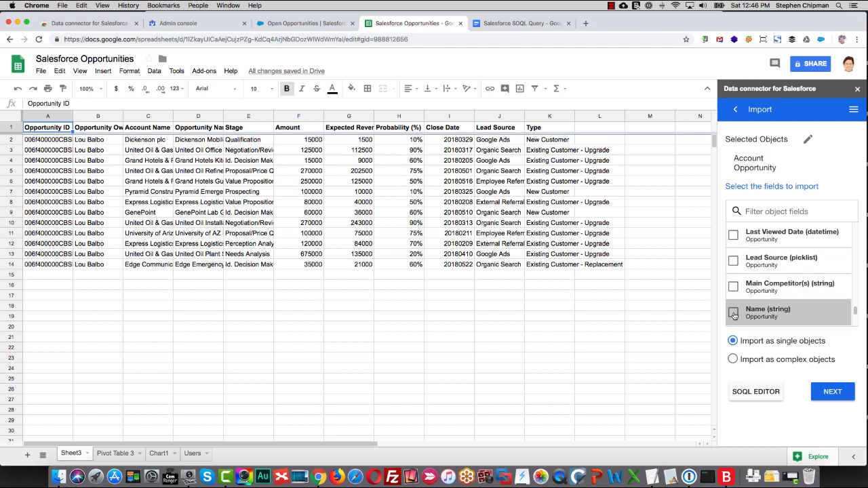
left_click(733, 312)
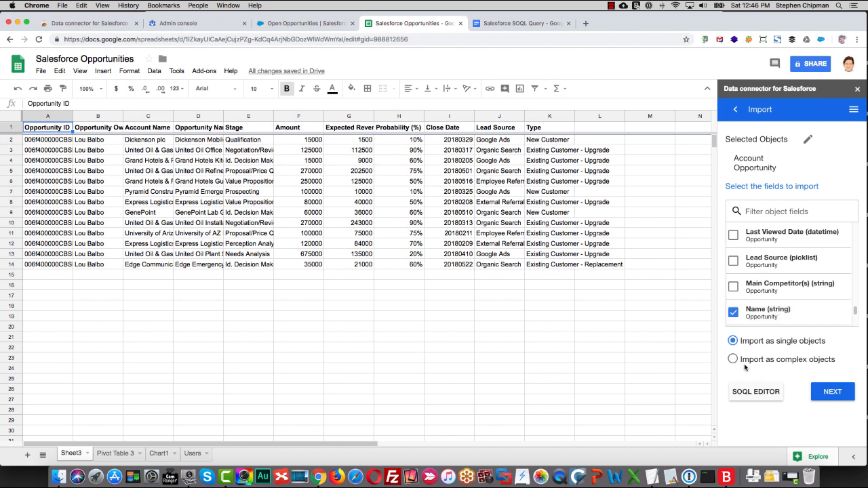
mouse_move(738, 363)
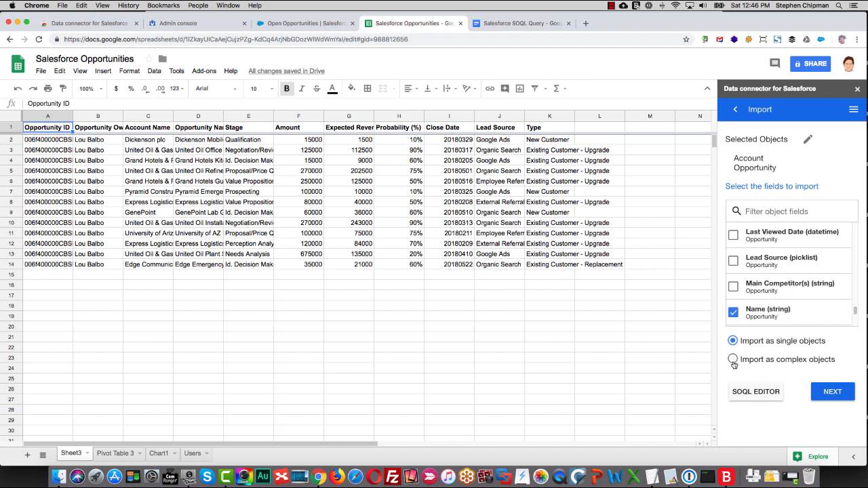
left_click(733, 358)
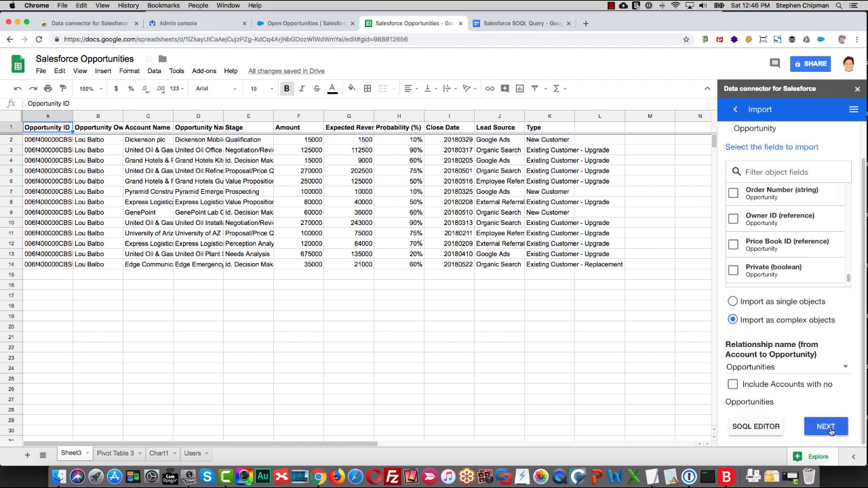
- Advance the import to reveal the generated account-opportunity query in the SOQL editor
left_click(826, 426)
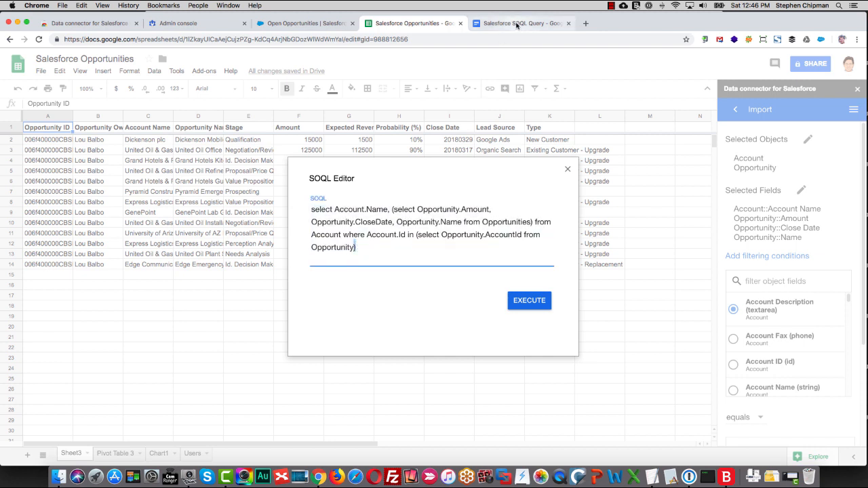
- Copy the longer query with LeadSource, StageName and OwnerID from the SOQL Query doc
left_click(521, 23)
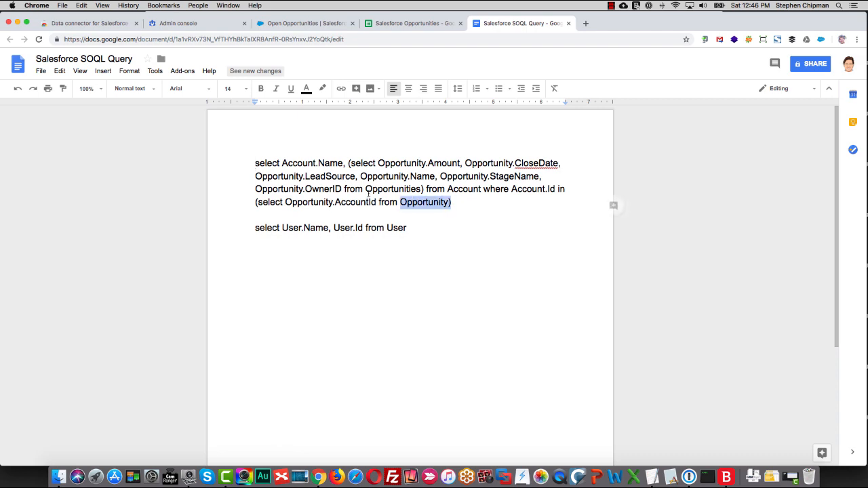
right_click(353, 183)
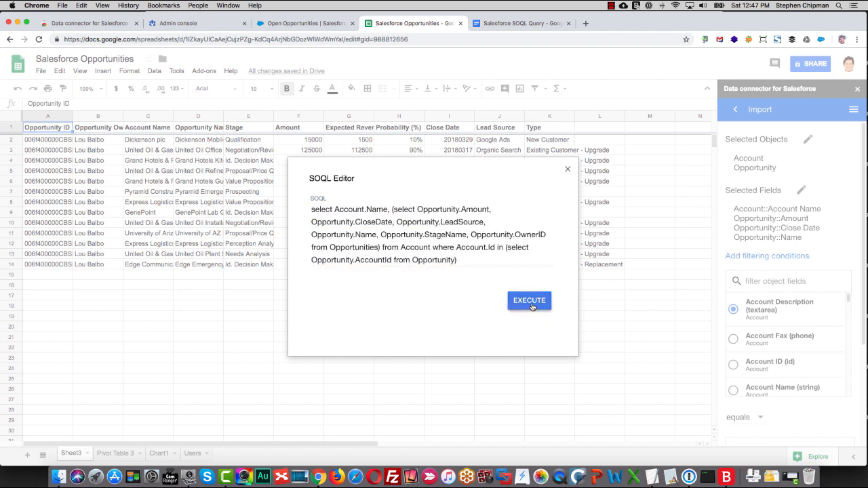
- Execute the expanded query to import accounts with opportunity details, then return to the operations list
left_click(529, 301)
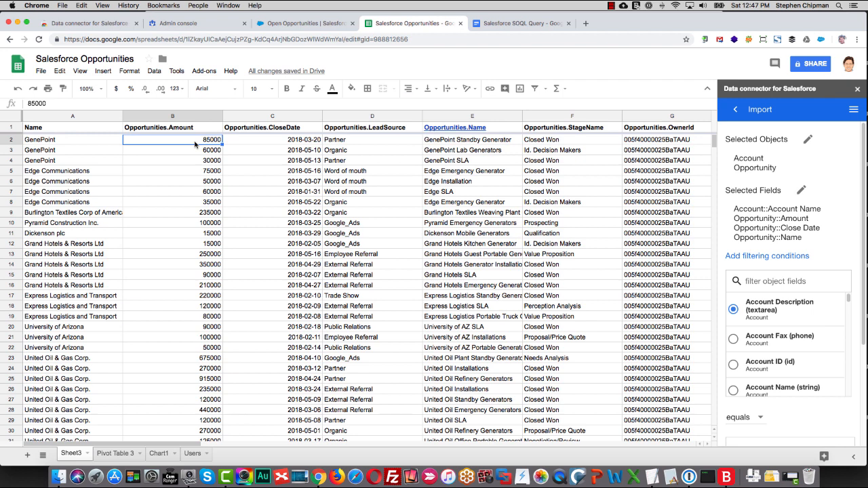
left_click(735, 109)
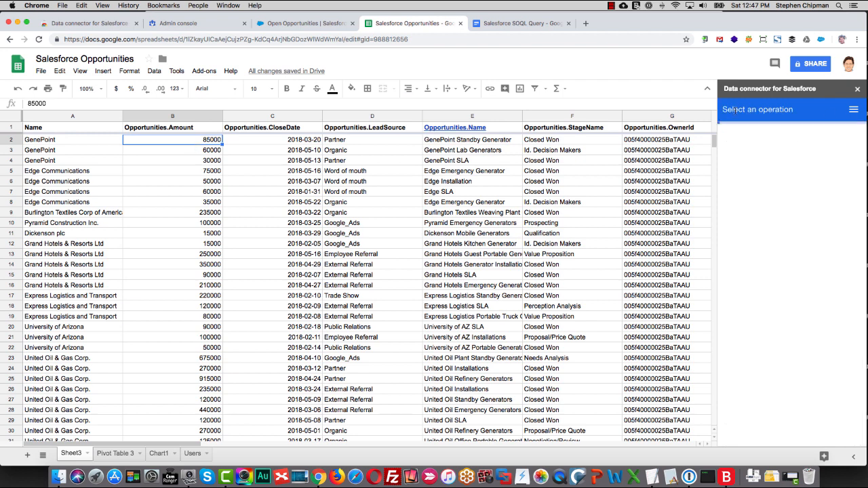